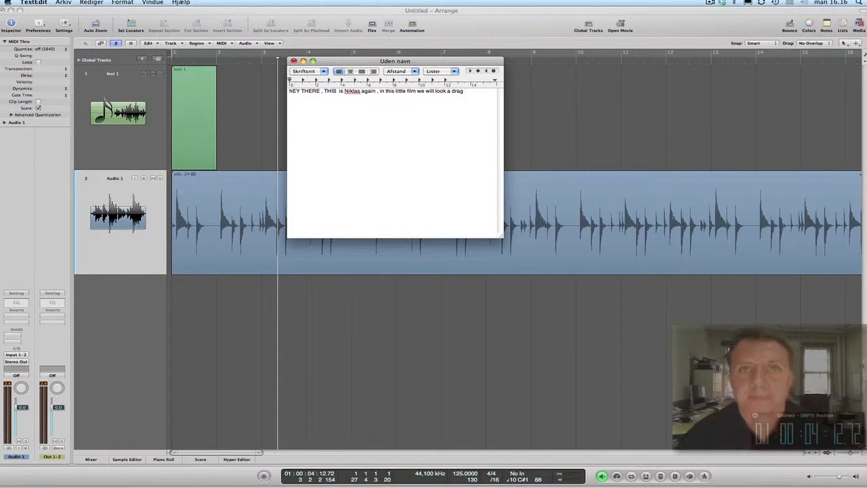
Step: Bring the Logic Pro Arrange window in front of the TextEdit intro note
{"action": "left_click", "coordinate": [294, 61]}
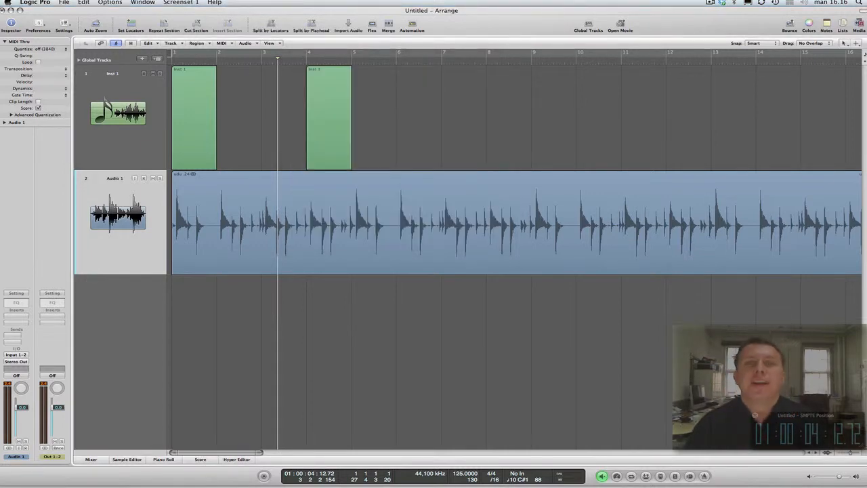
Step: Show the Arrange toolbar's drag modes, with No Overlap currently selected
{"action": "left_click", "coordinate": [811, 43]}
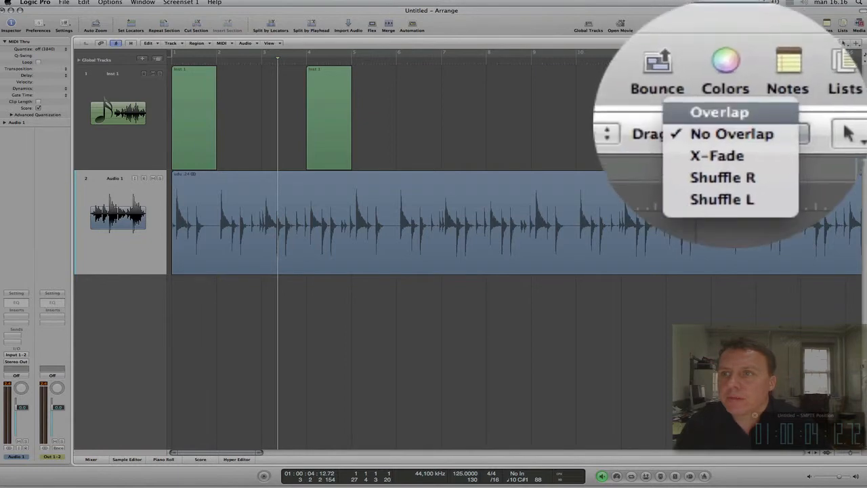
Step: Try the Overlap drag mode, then switch back to No Overlap
{"action": "left_click", "coordinate": [719, 112]}
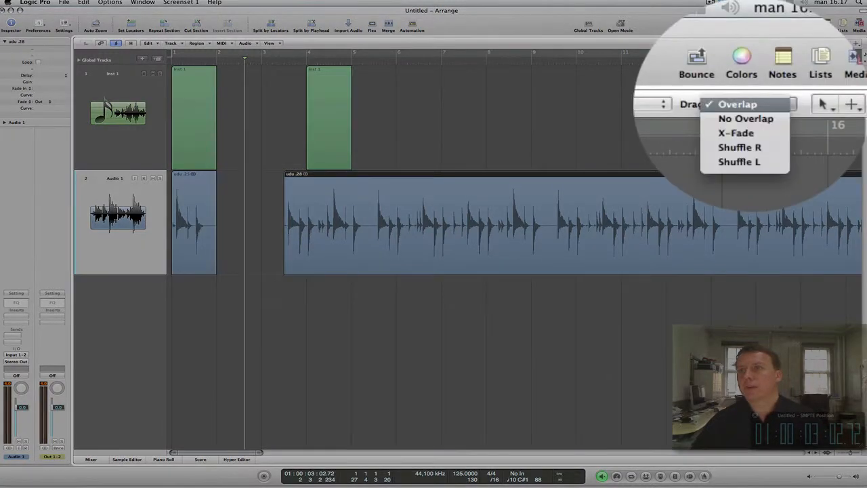
{"action": "left_click", "coordinate": [745, 118]}
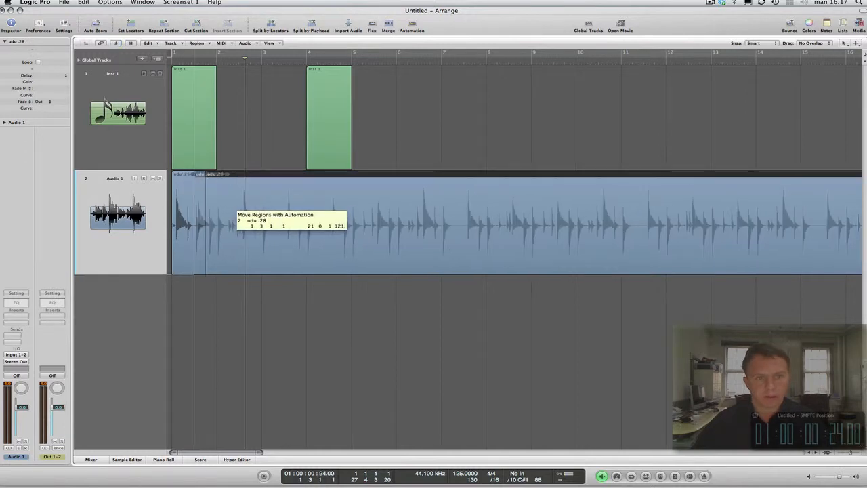
Step: Drag the second drum region left onto the first, then select Shuffle R drag mode
{"action": "left_click_drag", "start_coordinate": [291, 223], "coordinate": [197, 224]}
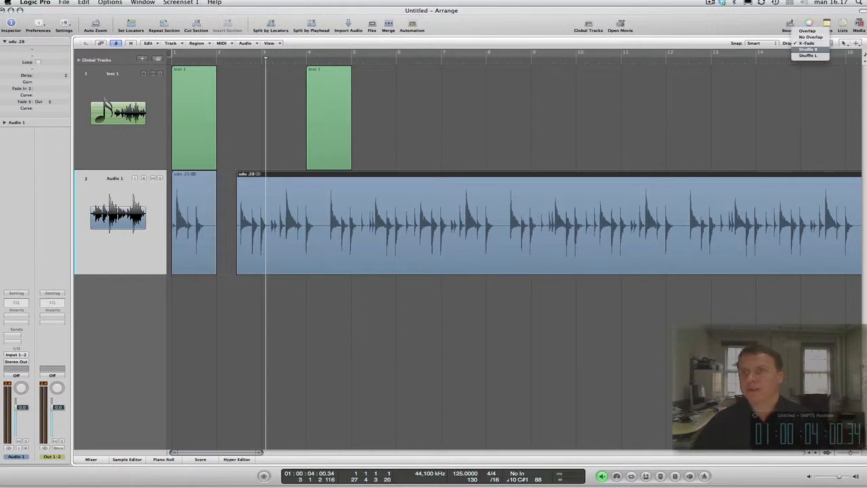
{"action": "left_click", "coordinate": [811, 55]}
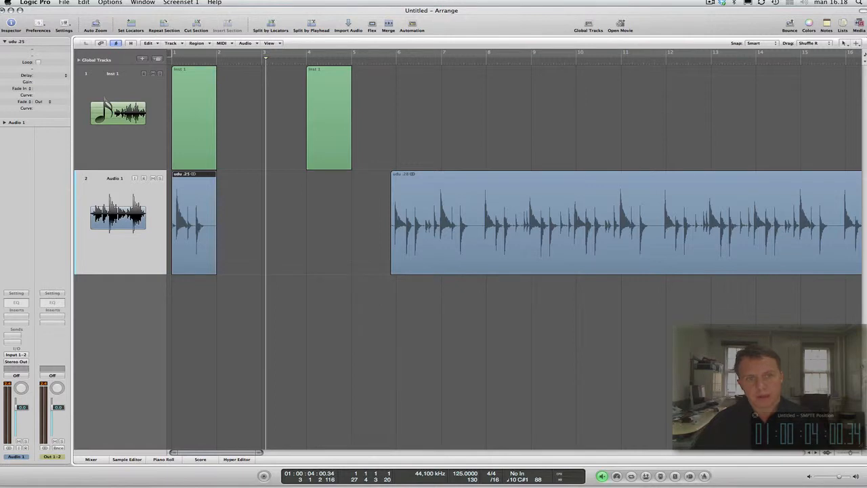
Step: Shuffle the drum regions back to back near bar 5, keeping Shuffle R as drag mode
{"action": "left_click_drag", "start_coordinate": [193, 223], "coordinate": [365, 224]}
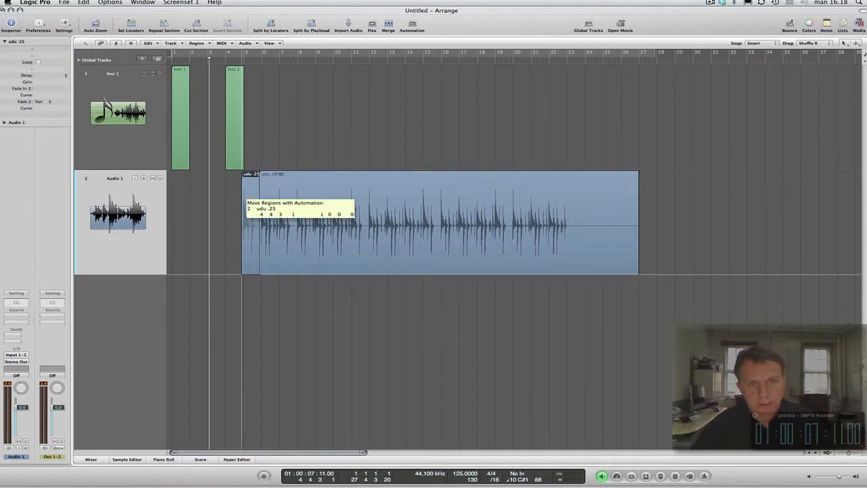
{"action": "left_click_drag", "start_coordinate": [440, 224], "coordinate": [433, 223]}
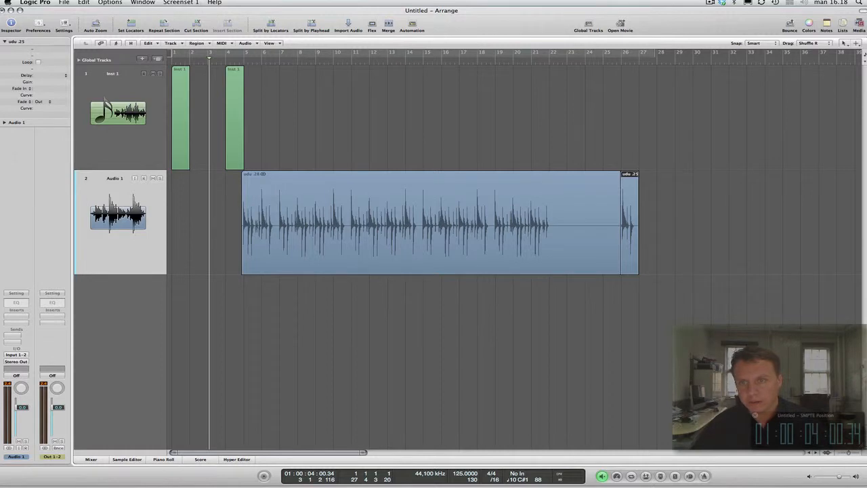
{"action": "left_click", "coordinate": [802, 43]}
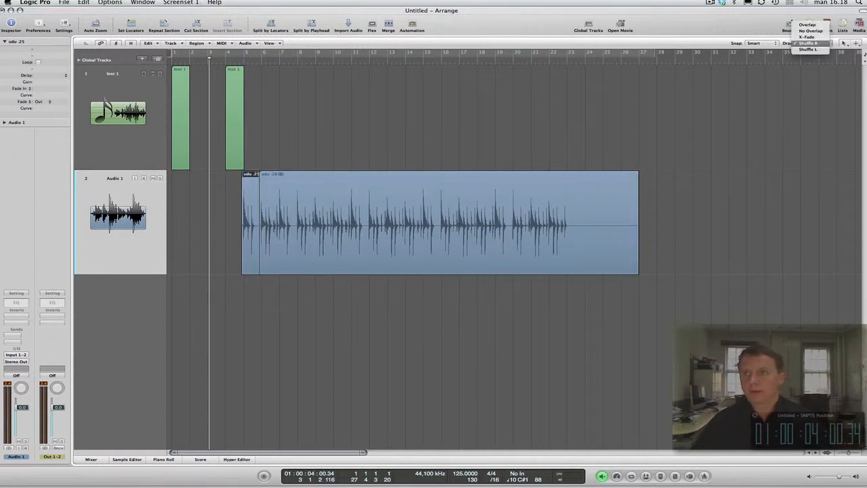
{"action": "left_click", "coordinate": [808, 43]}
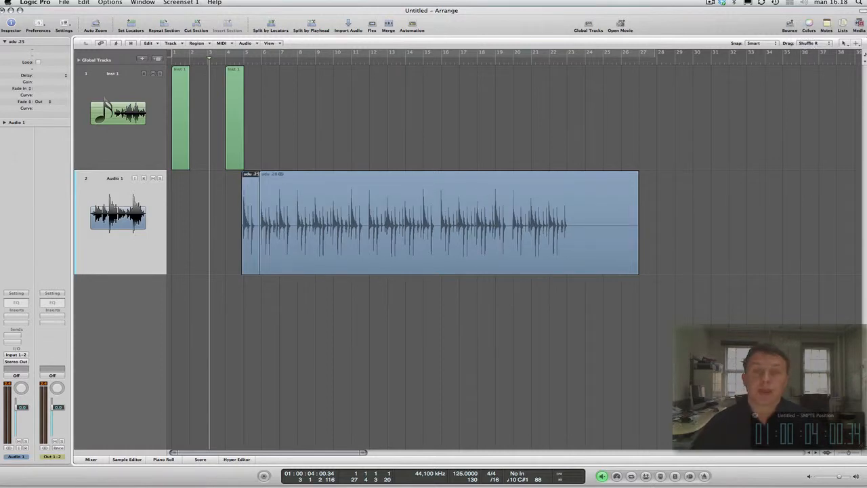